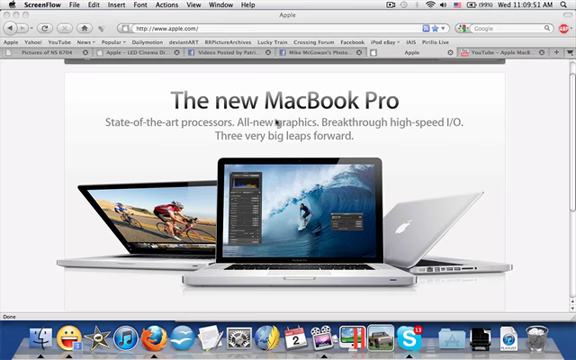
# Step: Go to the iPad page from the navigation bar and look over its $499 product sections
pyautogui.scroll(-3)
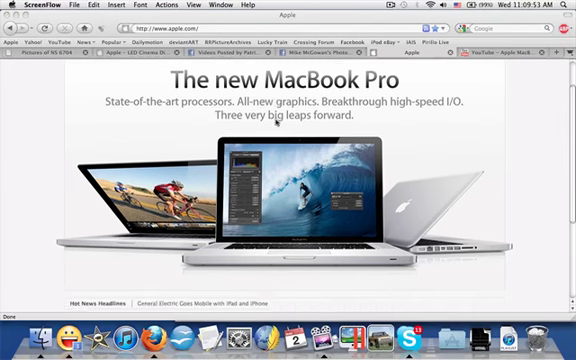
pyautogui.scroll(-3)
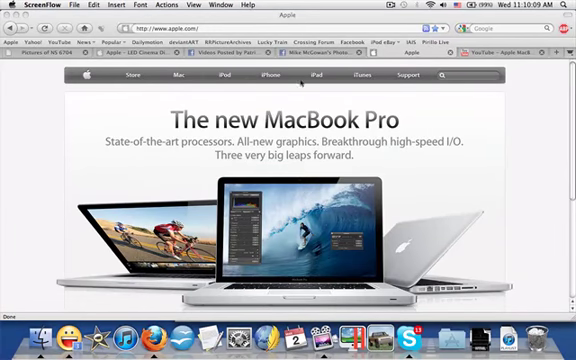
pyautogui.click(314, 76)
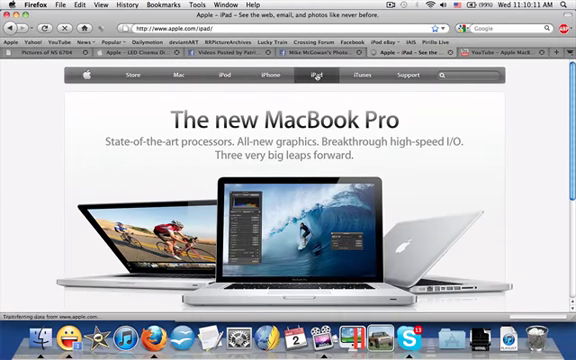
pyautogui.click(308, 76)
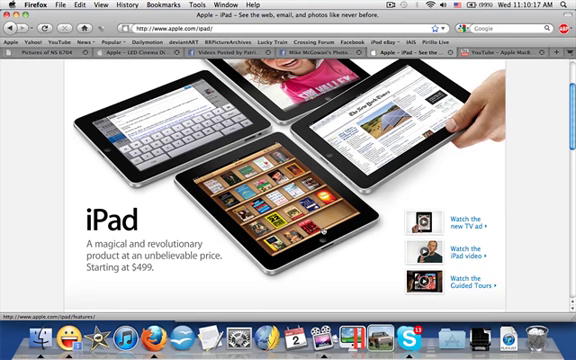
pyautogui.scroll(-3)
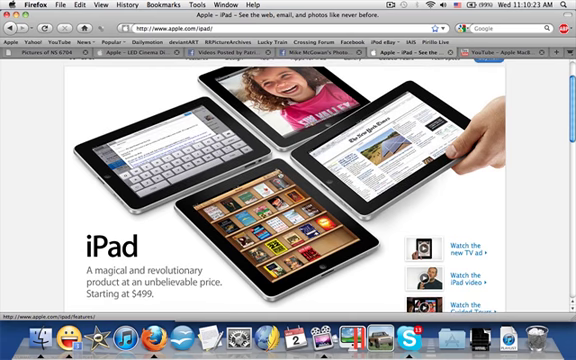
pyautogui.scroll(3)
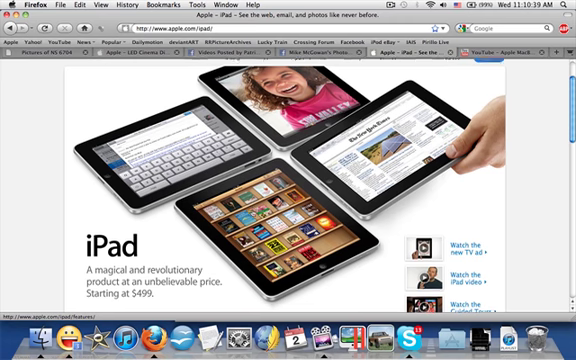
pyautogui.scroll(-3)
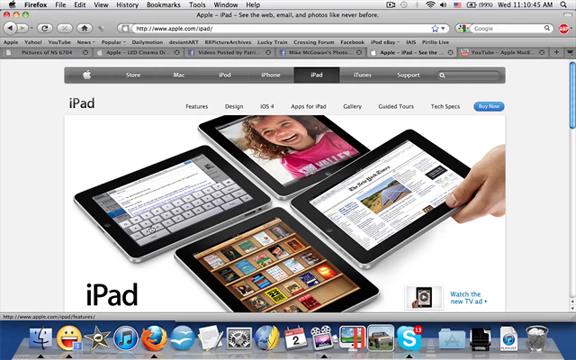
pyautogui.scroll(-3)
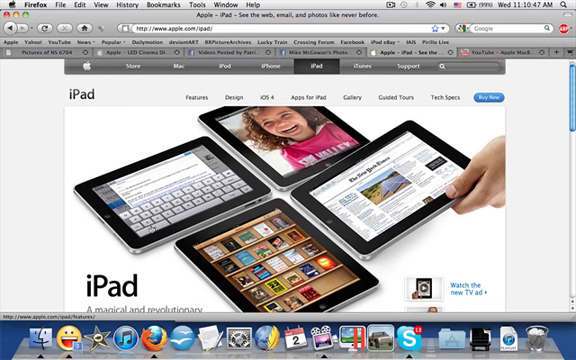
pyautogui.scroll(-3)
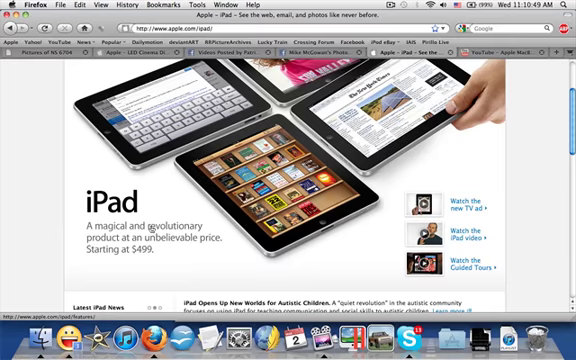
pyautogui.scroll(-3)
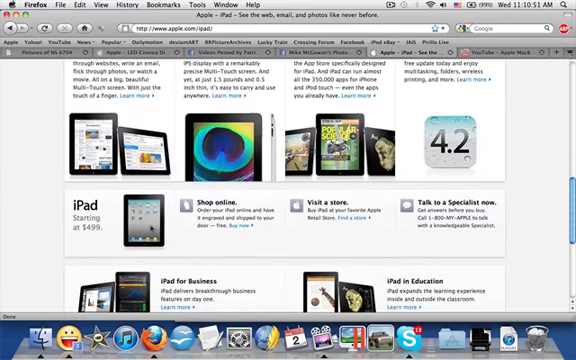
pyautogui.scroll(-3)
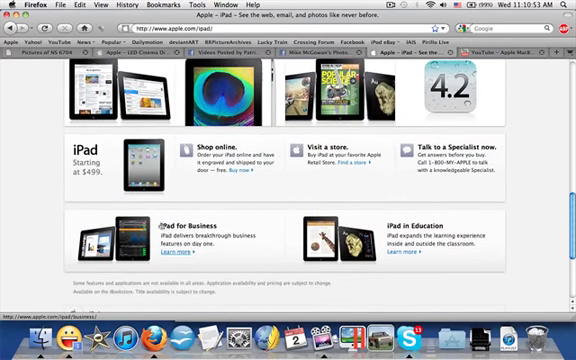
pyautogui.scroll(3)
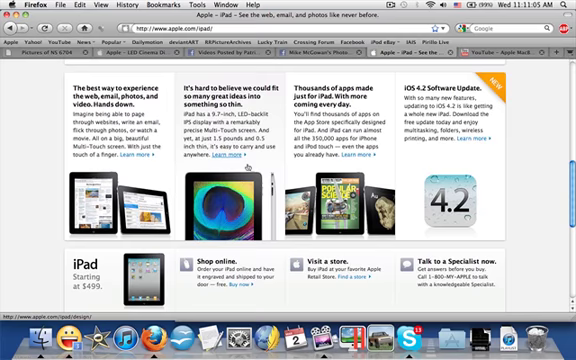
pyautogui.scroll(3)
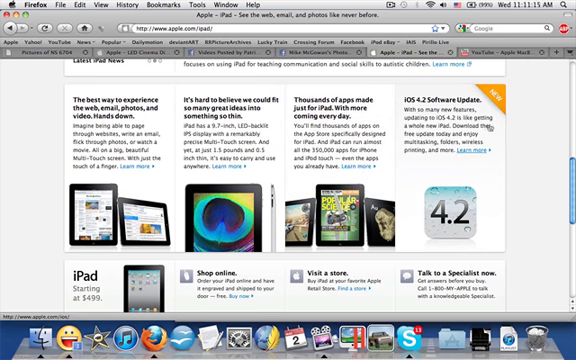
pyautogui.scroll(-3)
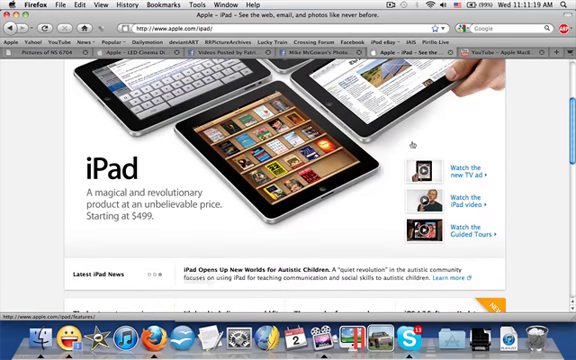
# Step: Browse the iPad gallery photos, including the side-edge shots, then switch to TV Ads
pyautogui.click(464, 172)
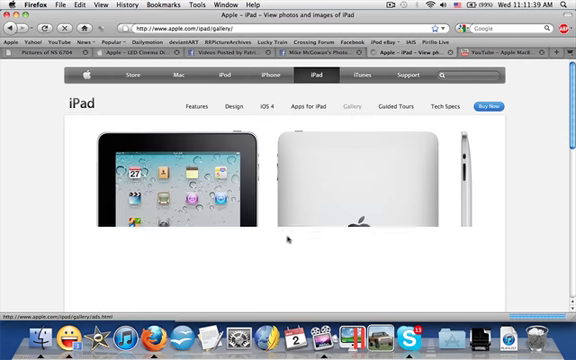
pyautogui.scroll(-3)
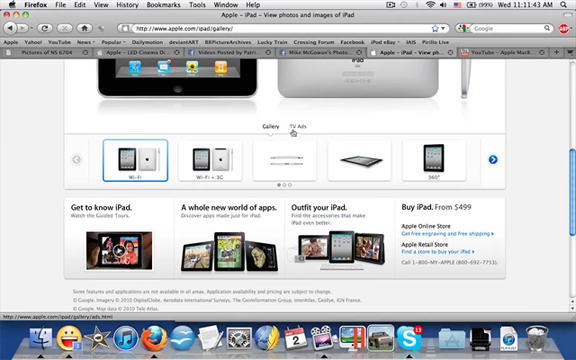
pyautogui.click(296, 156)
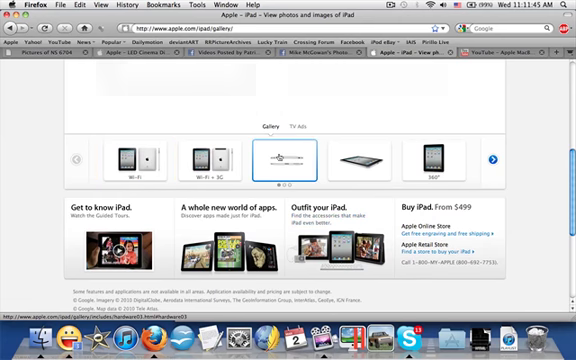
pyautogui.click(288, 160)
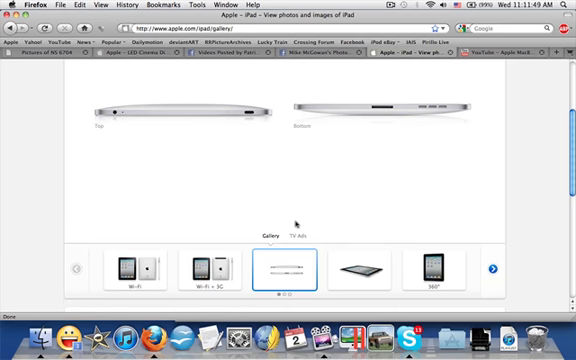
pyautogui.click(296, 232)
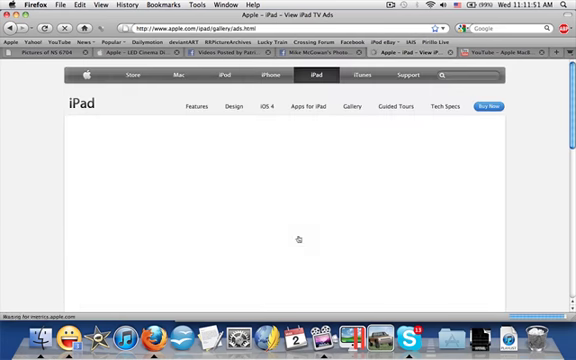
# Step: Watch one of the iPad TV ads, then return to the gallery's product photos
pyautogui.scroll(-3)
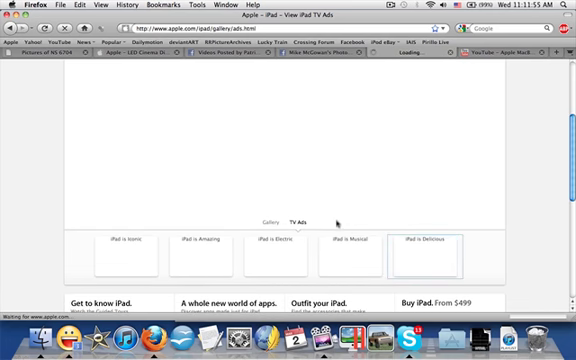
pyautogui.click(436, 238)
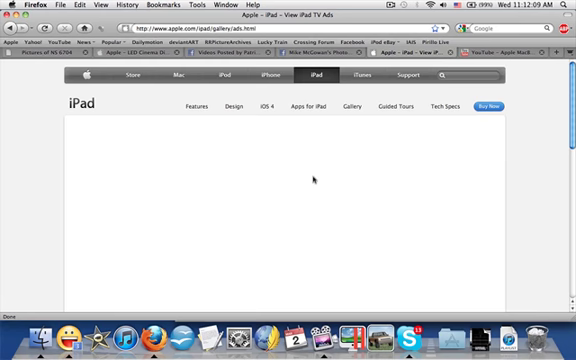
pyautogui.scroll(-3)
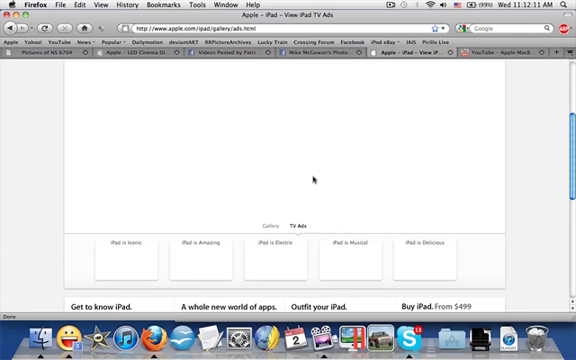
pyautogui.click(424, 264)
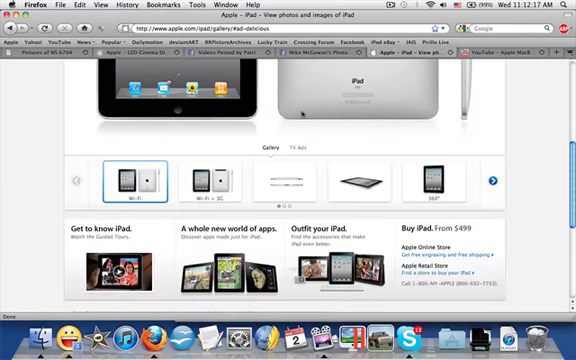
pyautogui.scroll(-3)
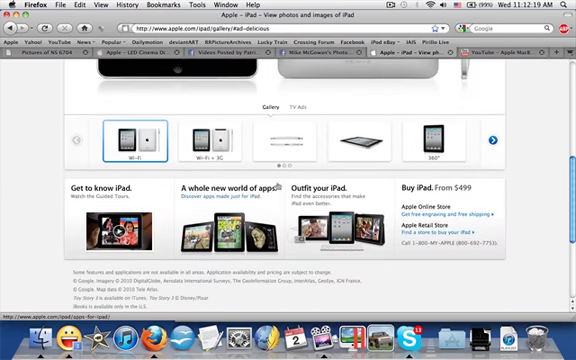